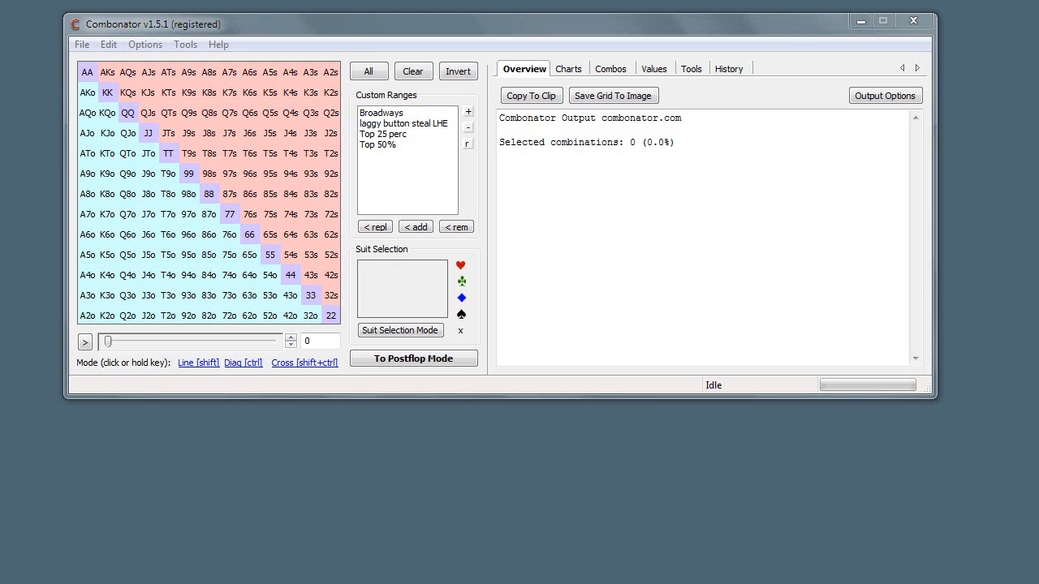
mouse_move(385, 295)
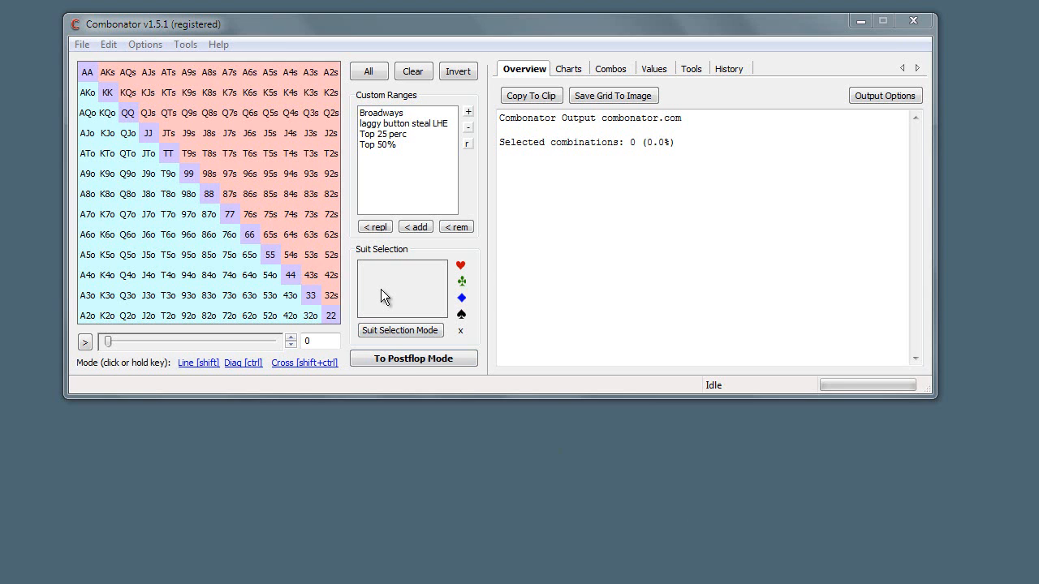
mouse_move(127, 71)
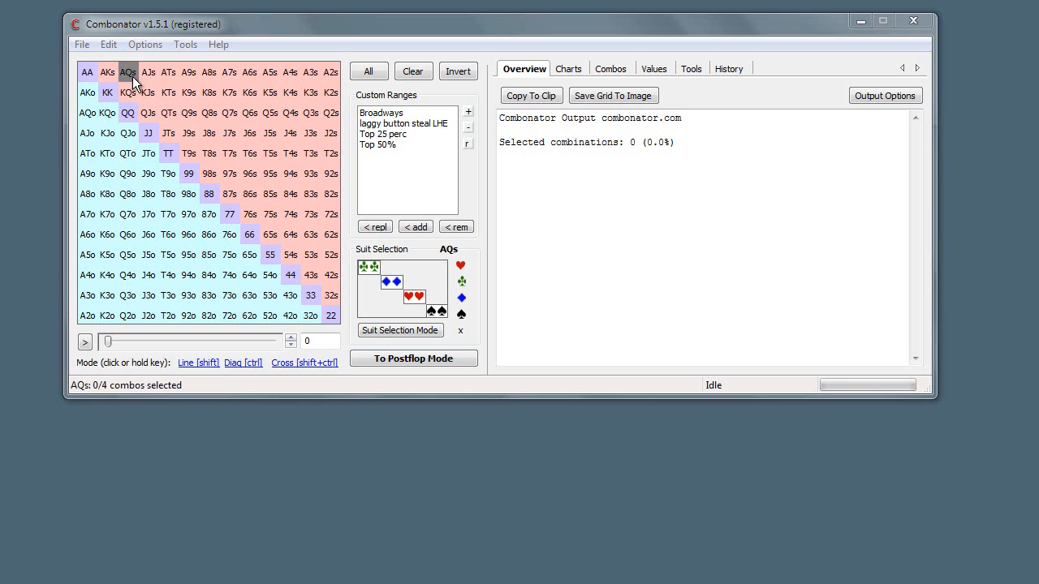
mouse_move(328, 234)
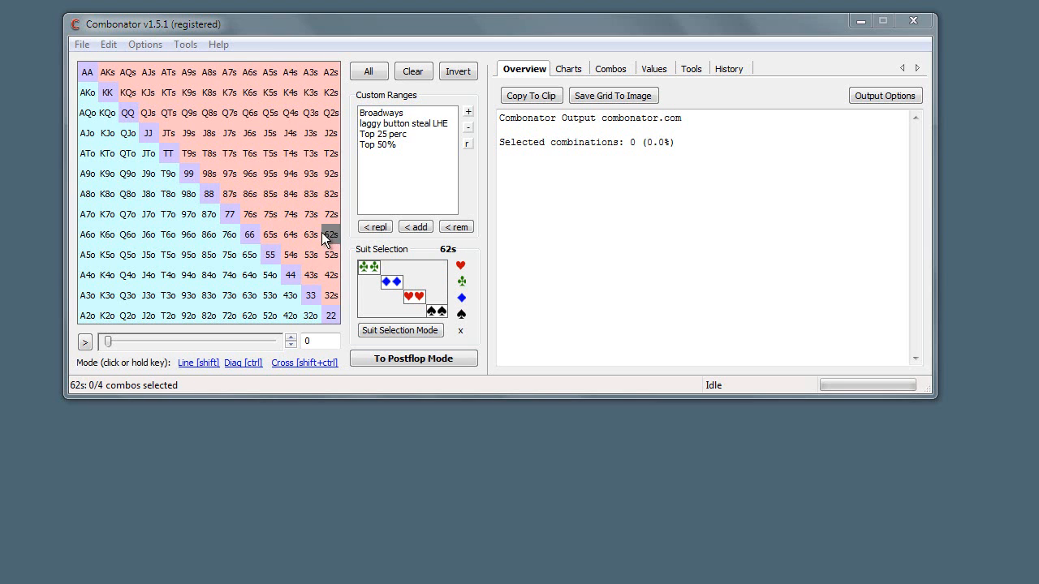
Switch the hand grid to Line [shift] selection mode and try it on a suited row
left_click(331, 315)
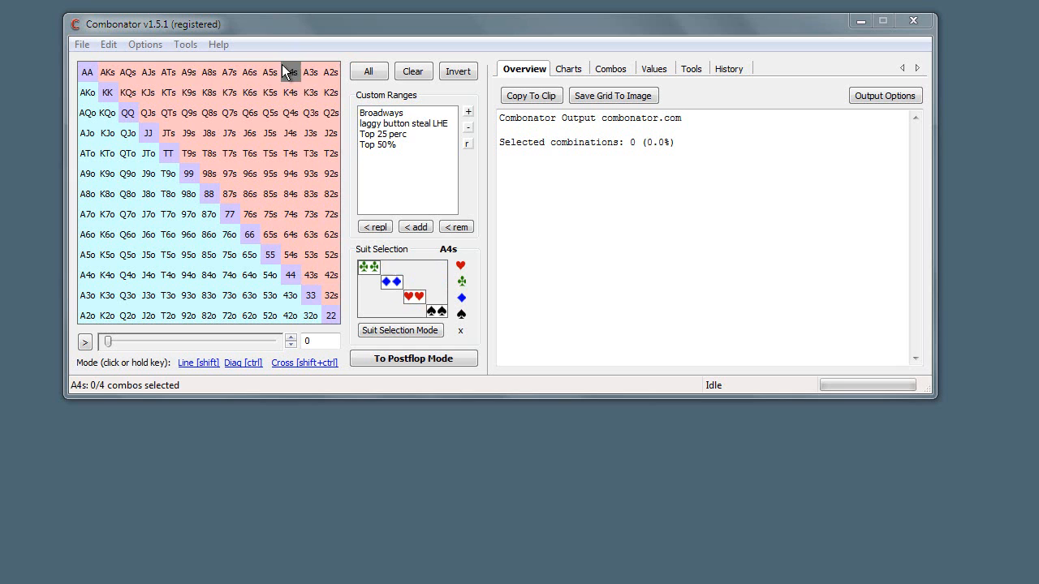
mouse_move(149, 71)
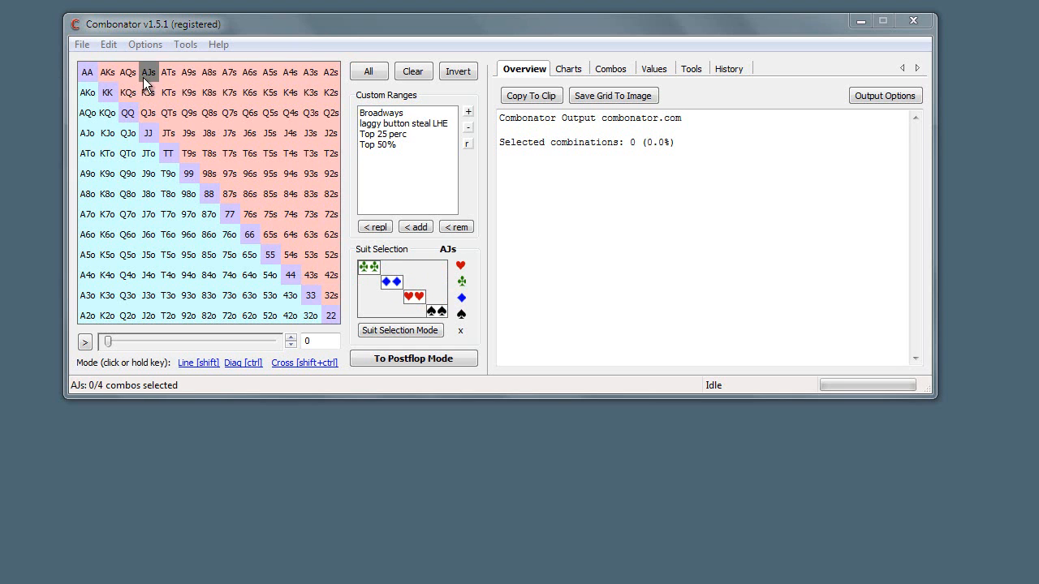
mouse_move(230, 71)
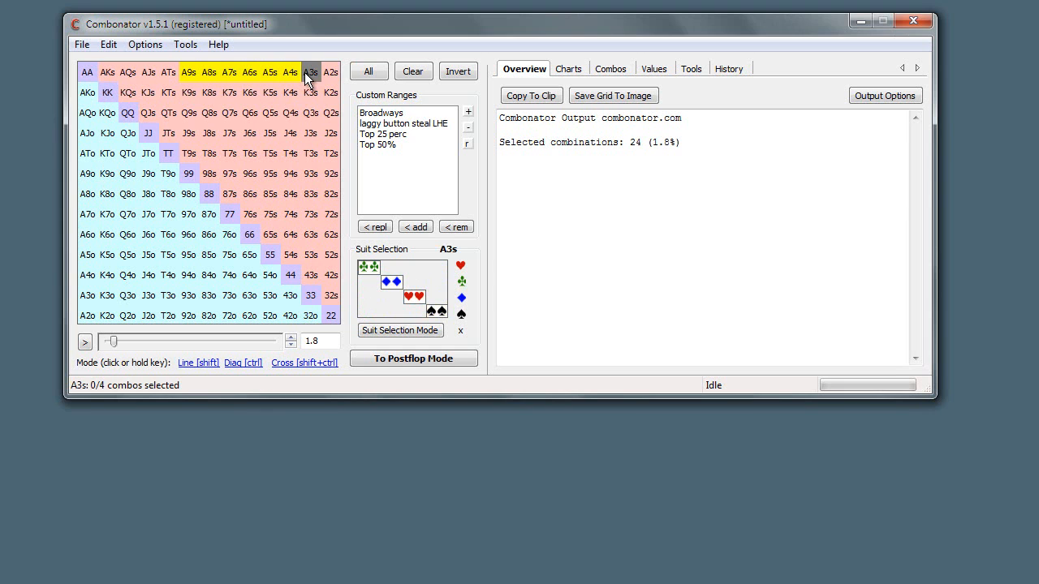
left_click(189, 71)
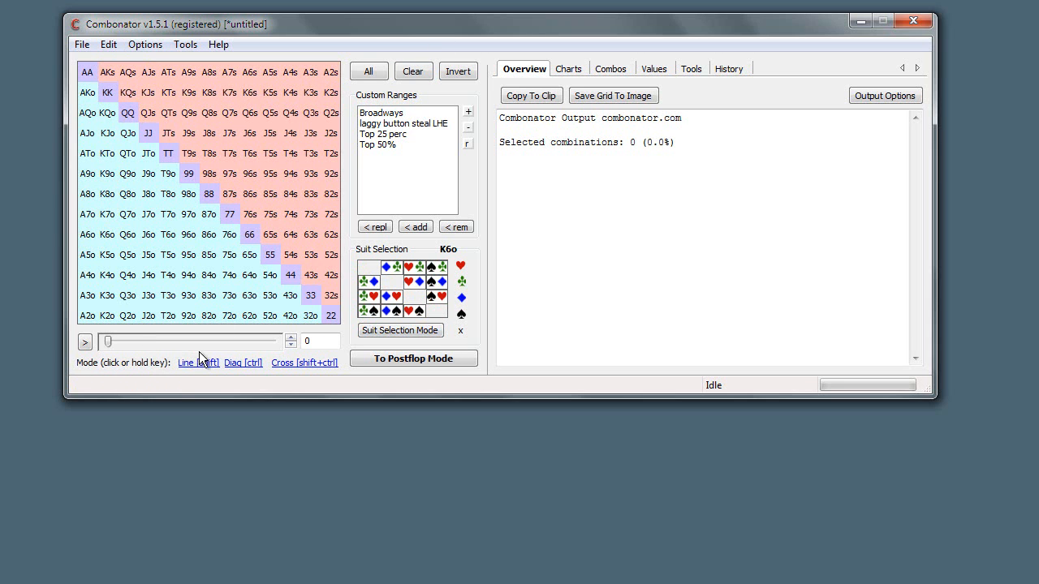
mouse_move(271, 275)
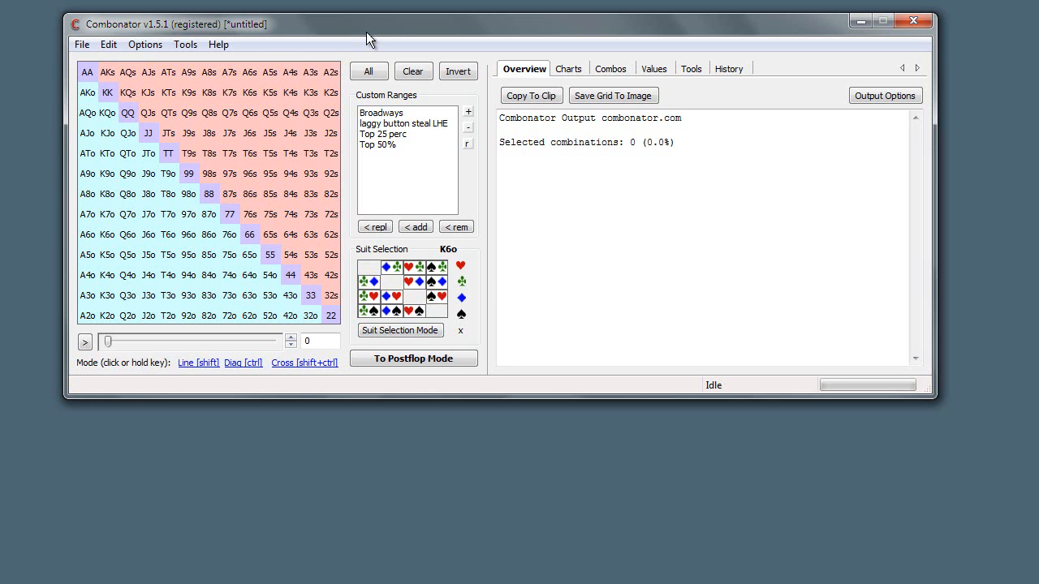
mouse_move(230, 366)
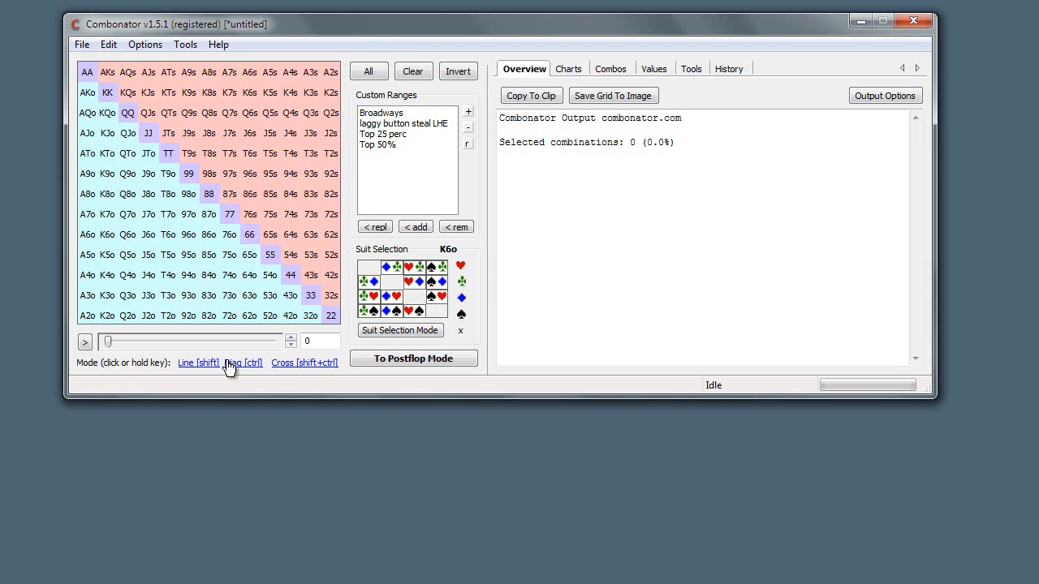
mouse_move(213, 371)
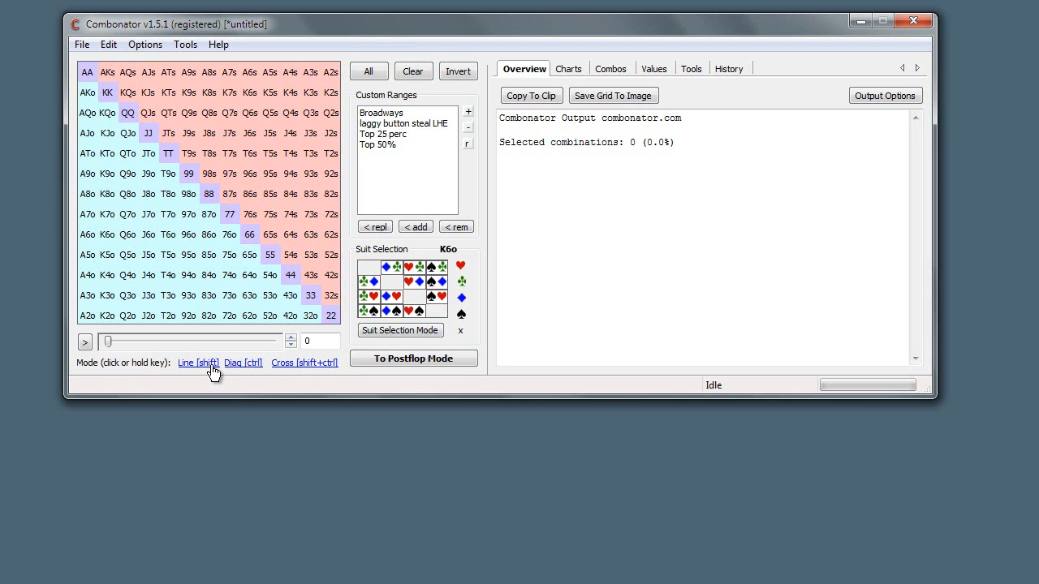
mouse_move(328, 373)
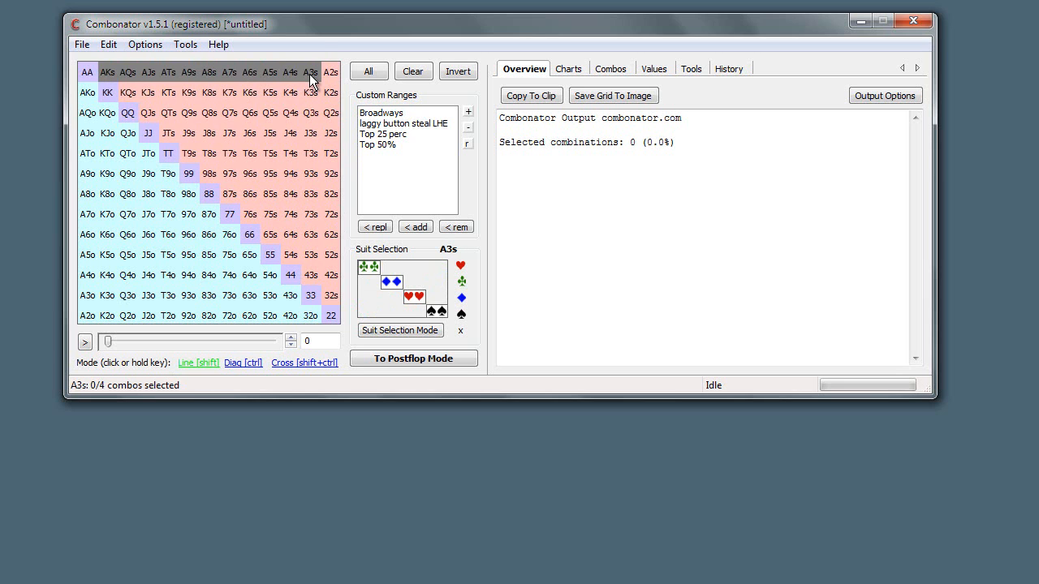
Select the whole suited-ace row and the line of hands starting at 88
left_click(311, 71)
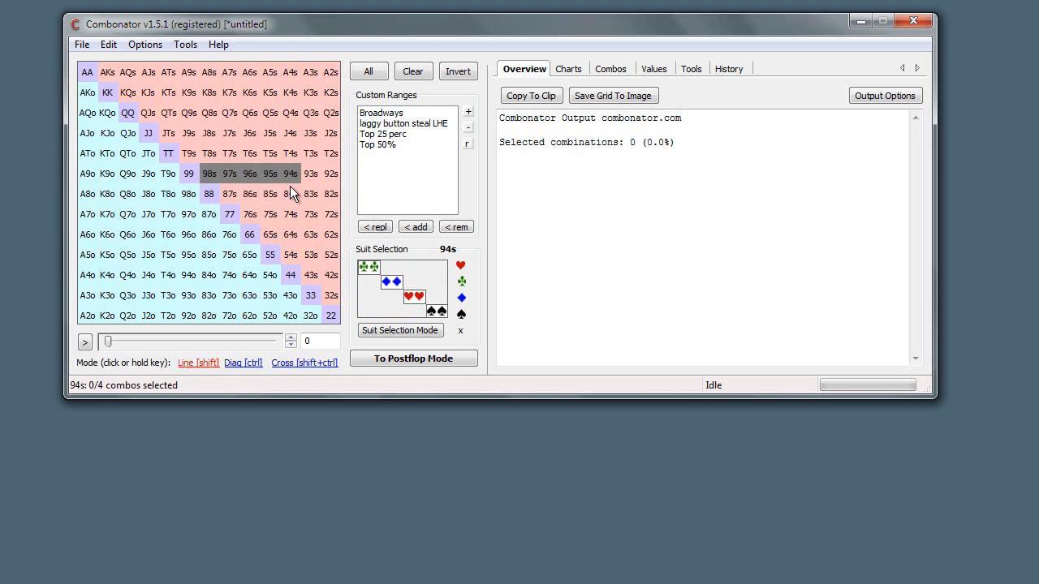
mouse_move(311, 91)
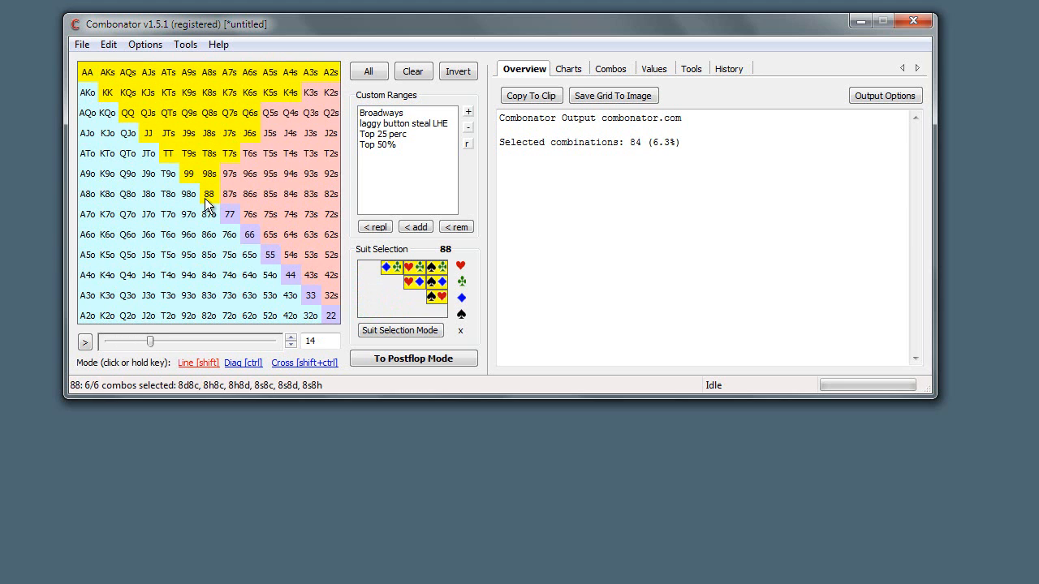
left_click(188, 193)
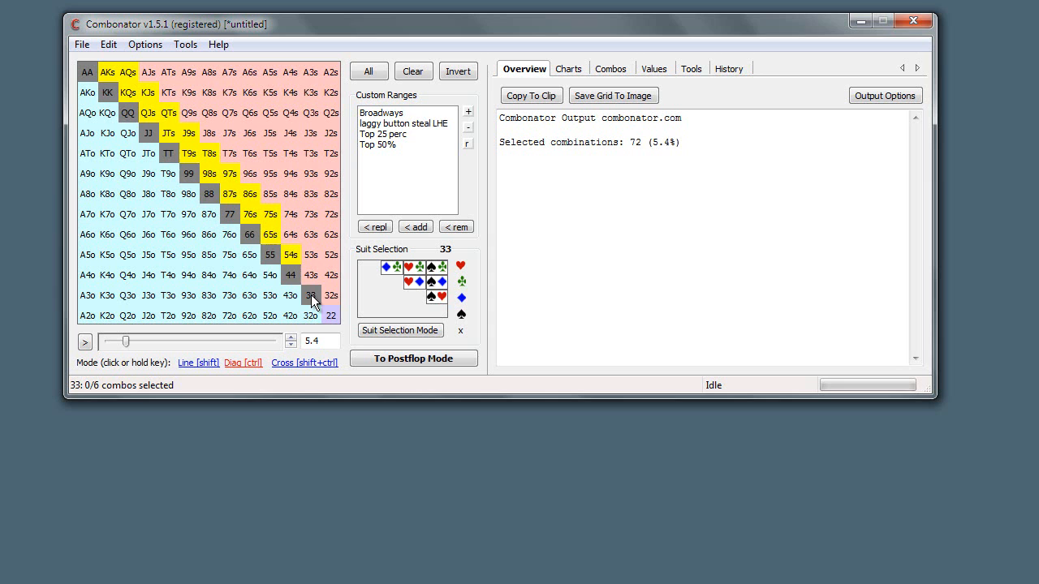
Select the diagonal of suited connectors running down to 33
left_click(310, 91)
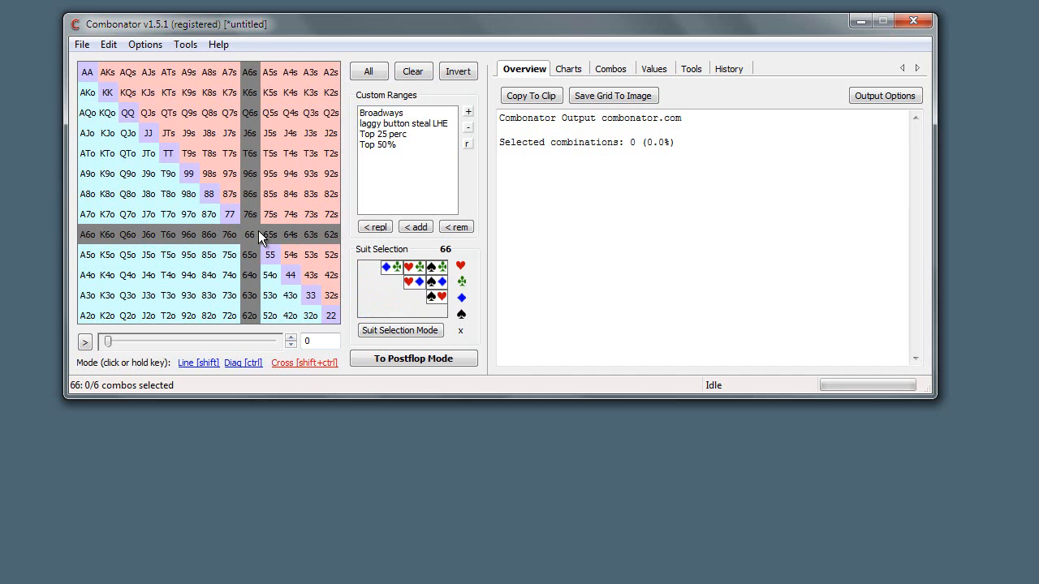
mouse_move(256, 243)
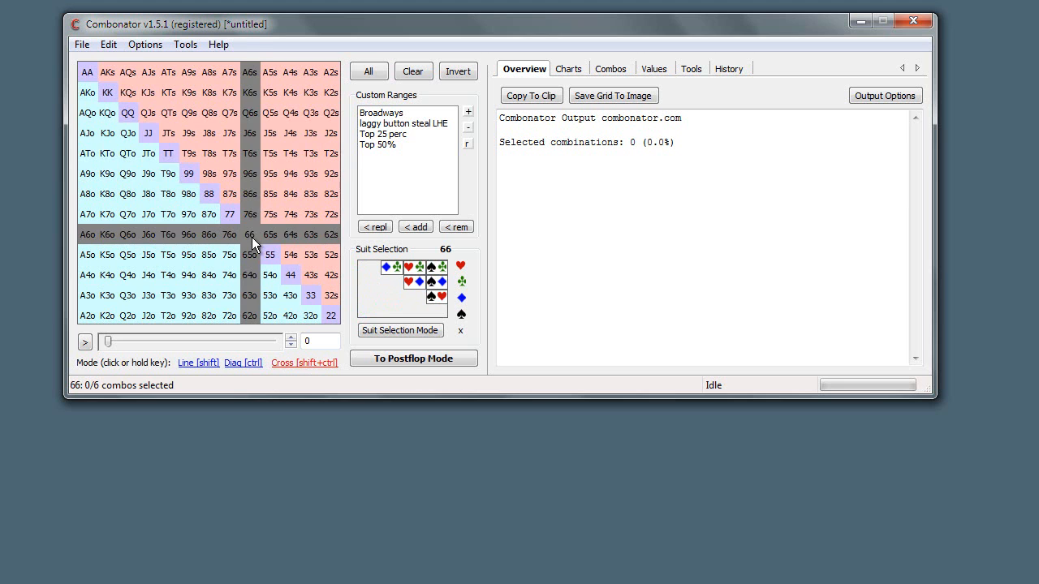
mouse_move(168, 153)
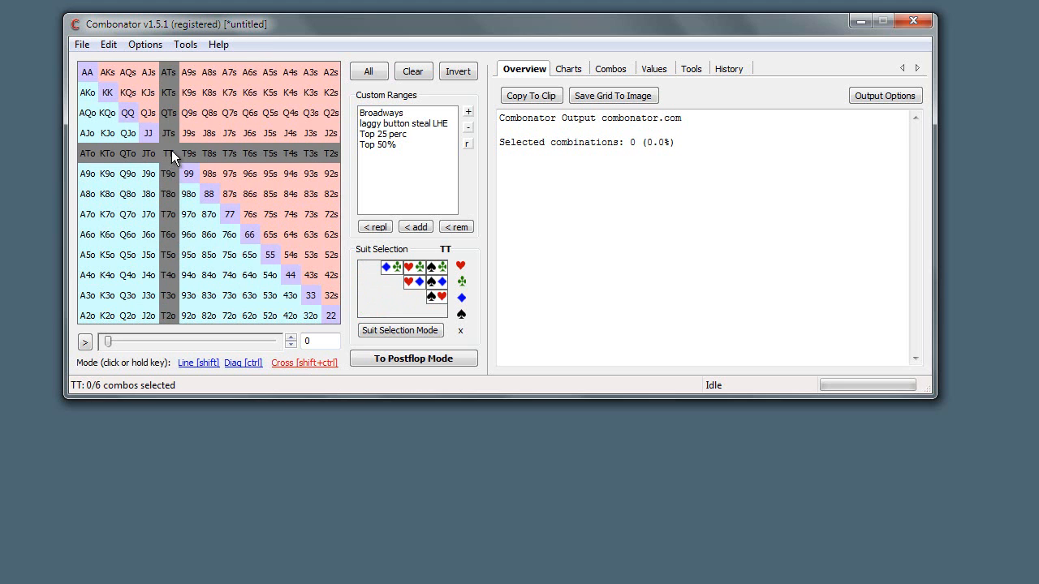
left_click(169, 152)
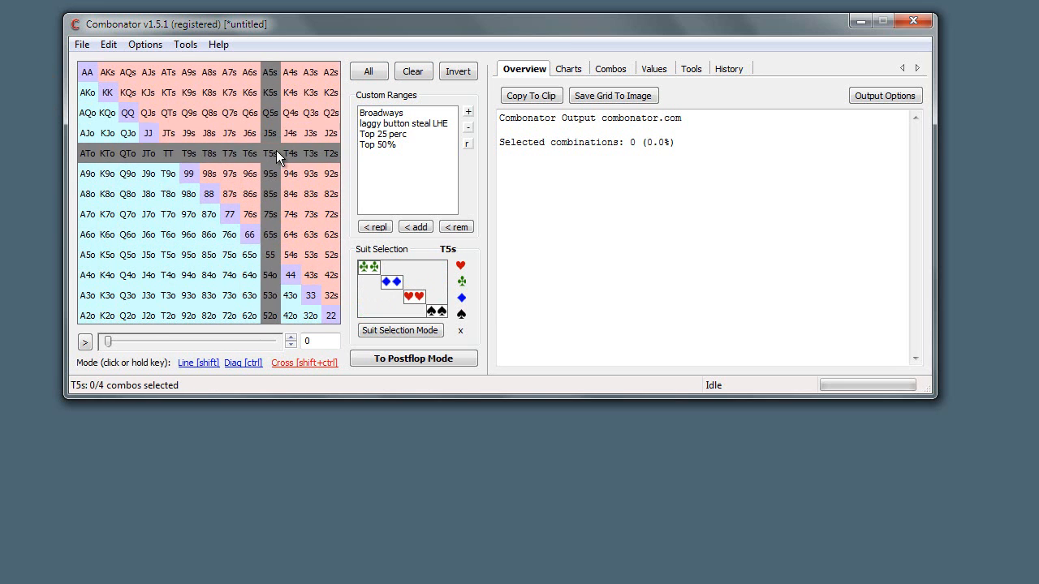
left_click(149, 276)
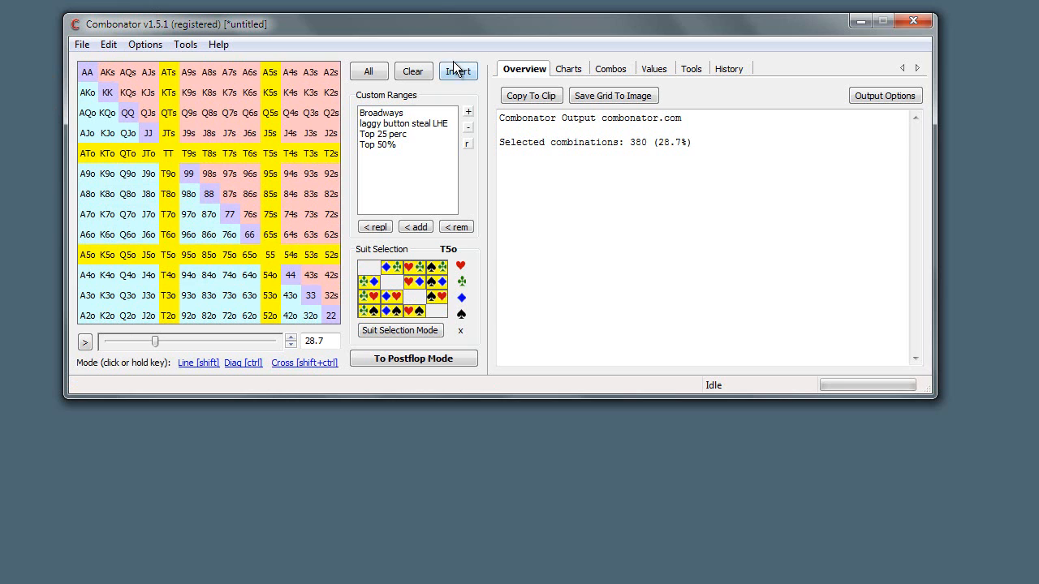
left_click(412, 71)
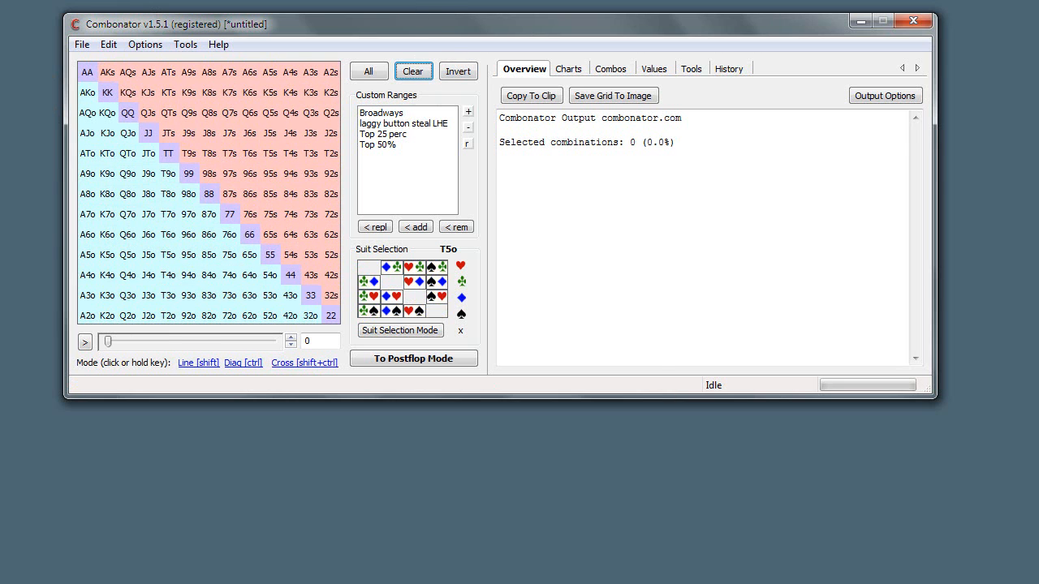